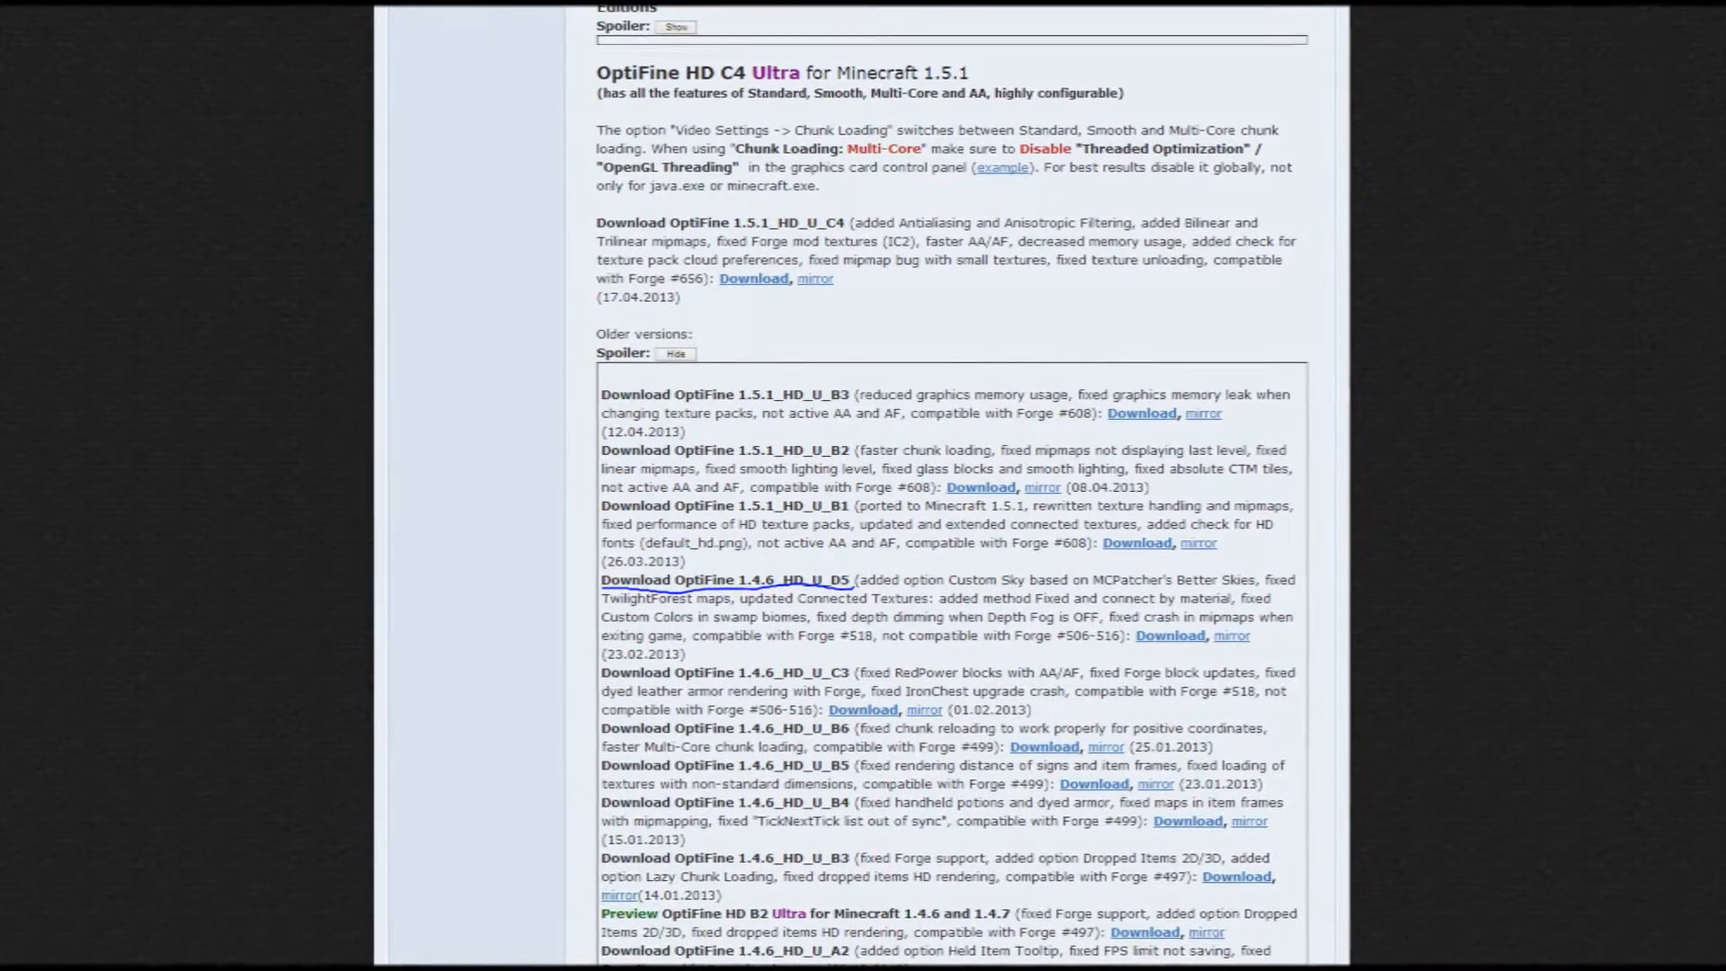
Download the OptiFine_1.4.6_HD_U_D5 zip, skipping past the advertisement
scroll("down", 3)
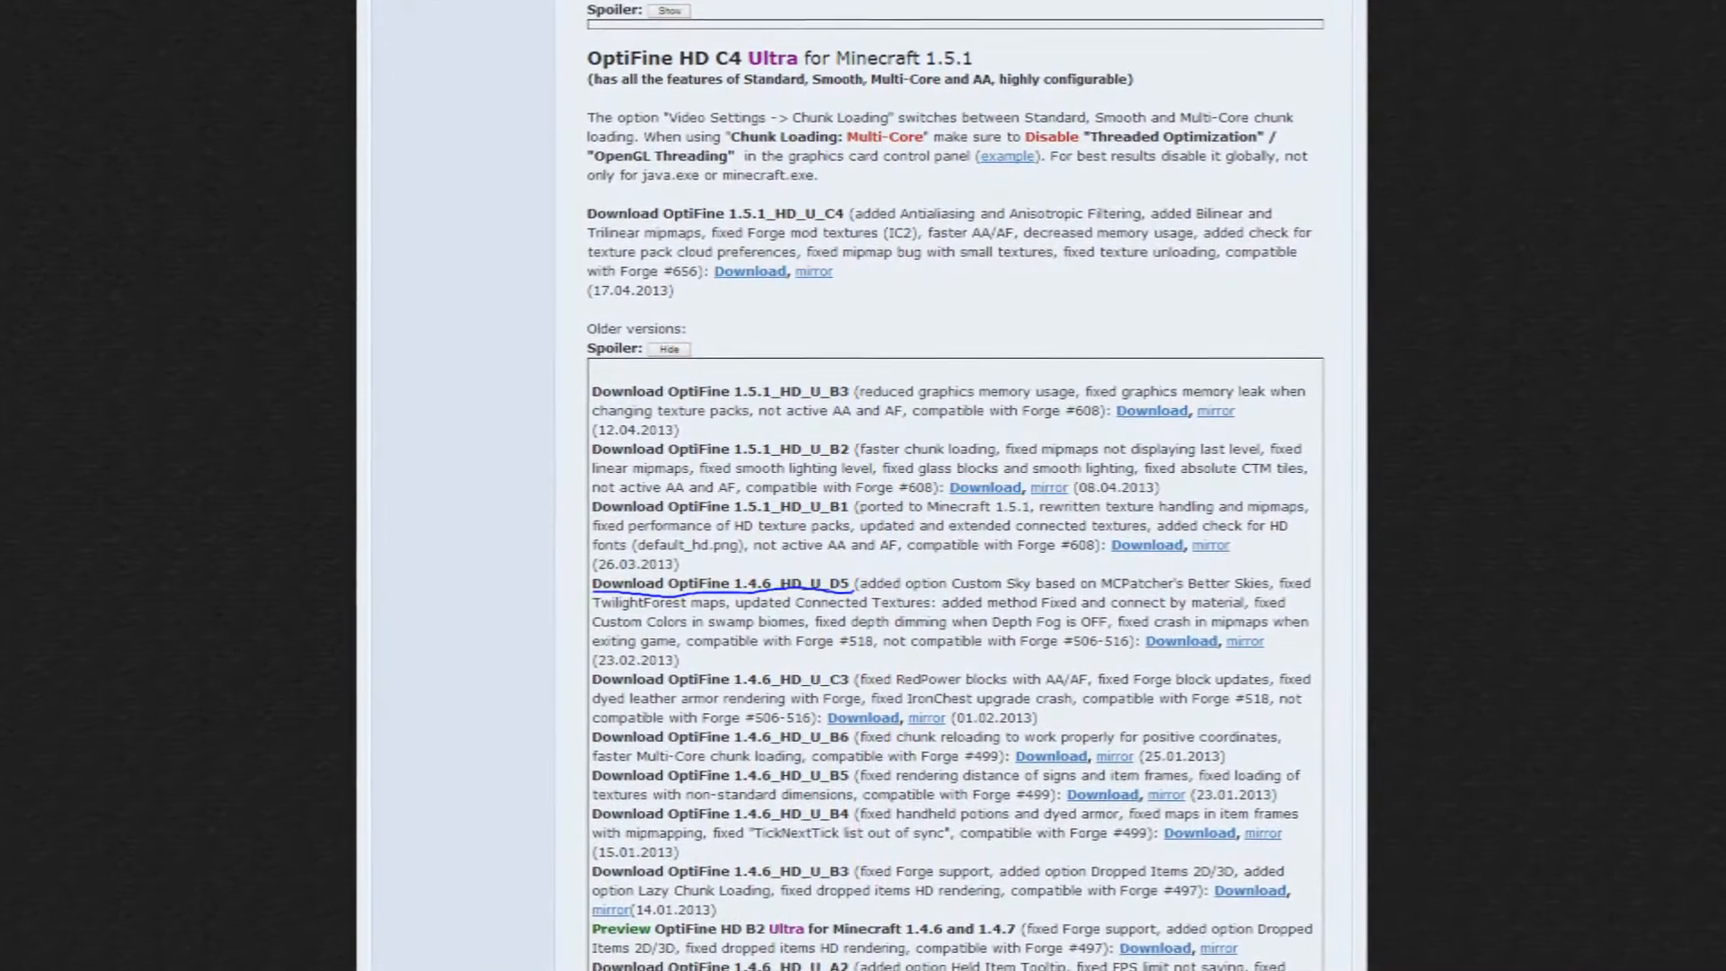
scroll("down", 3)
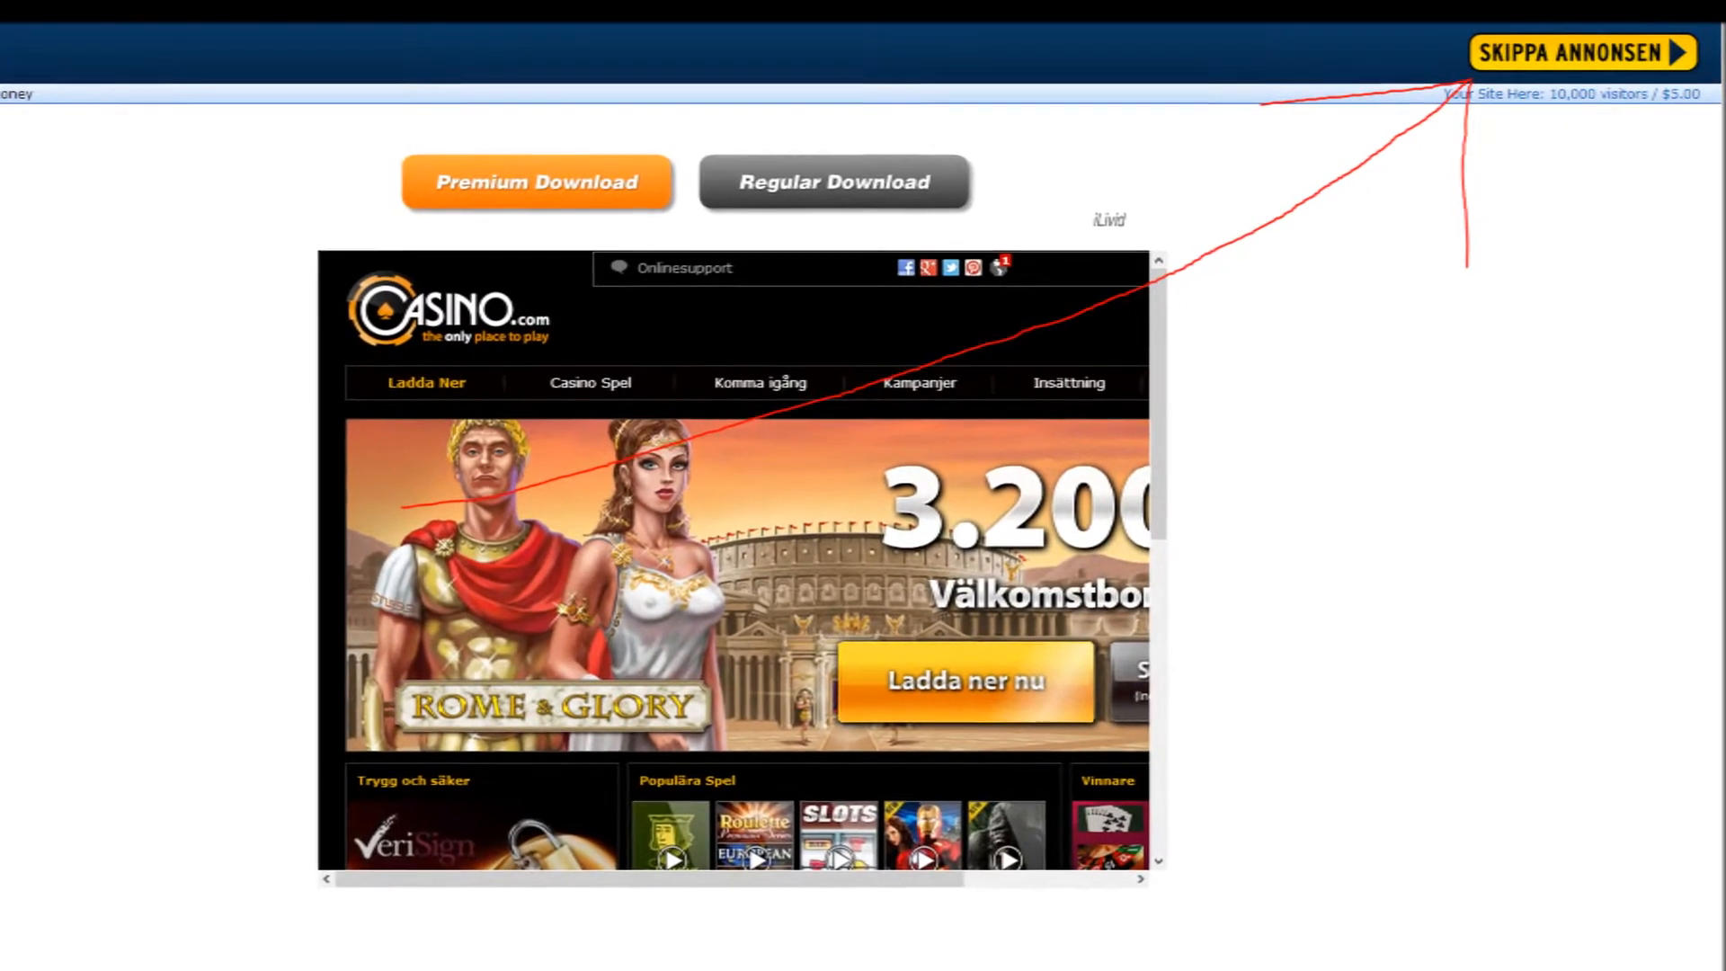
left_click(1579, 52)
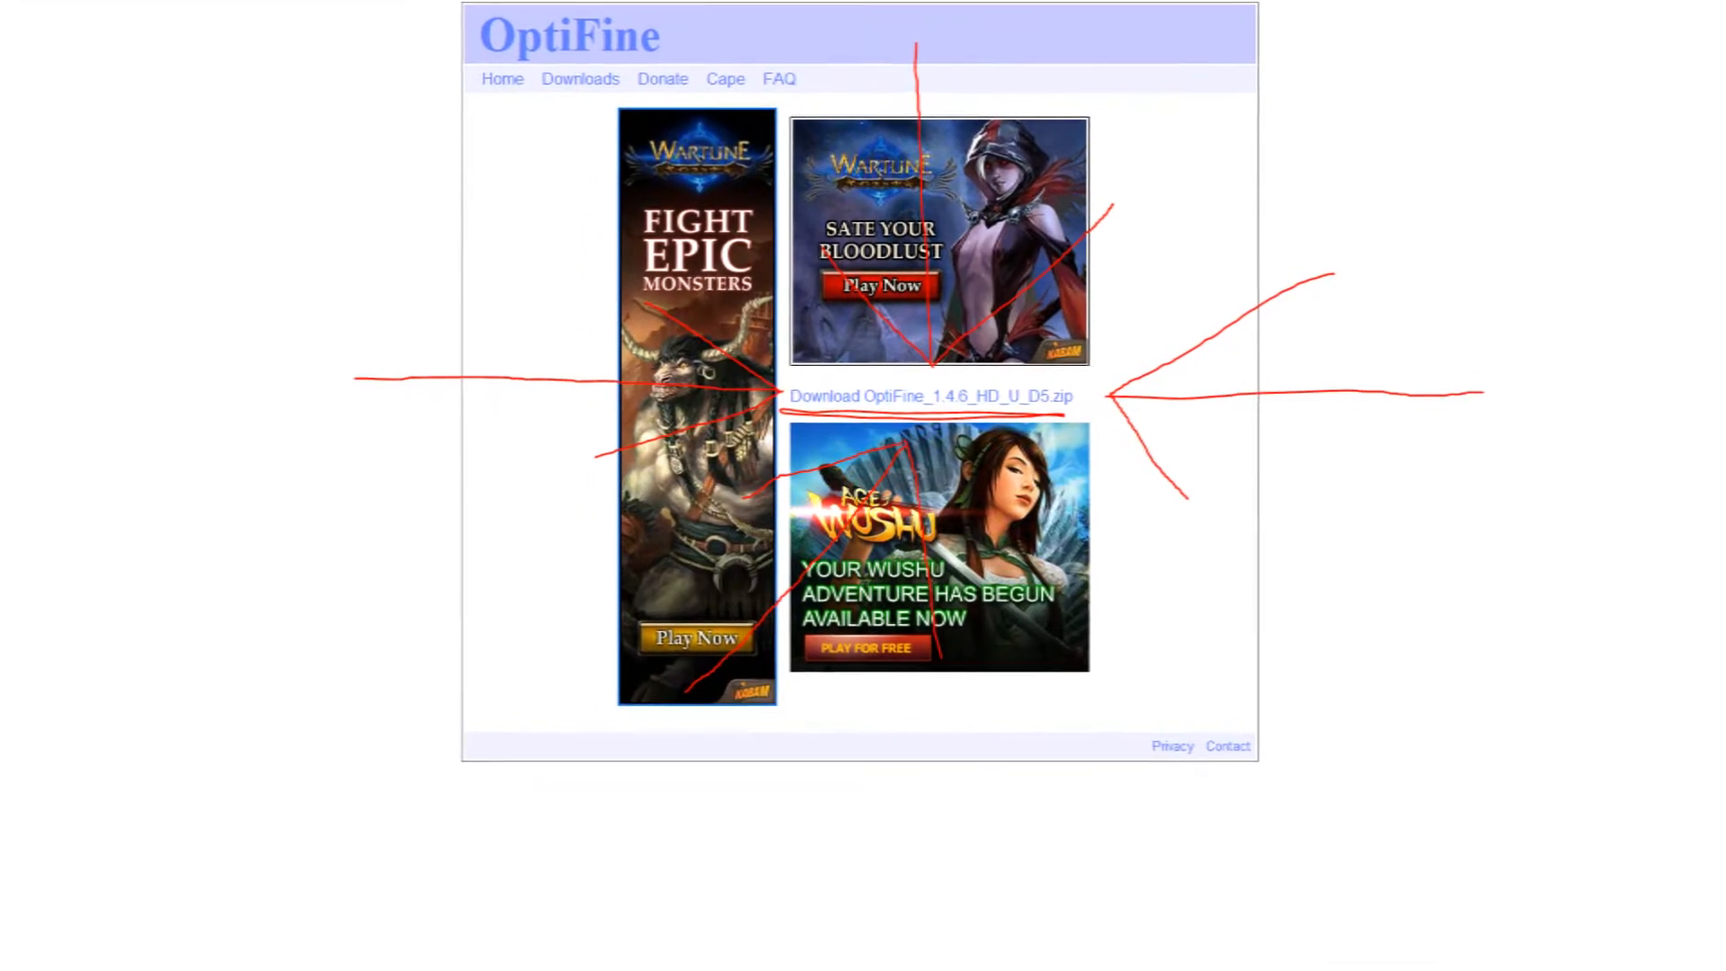
scroll("down", 3)
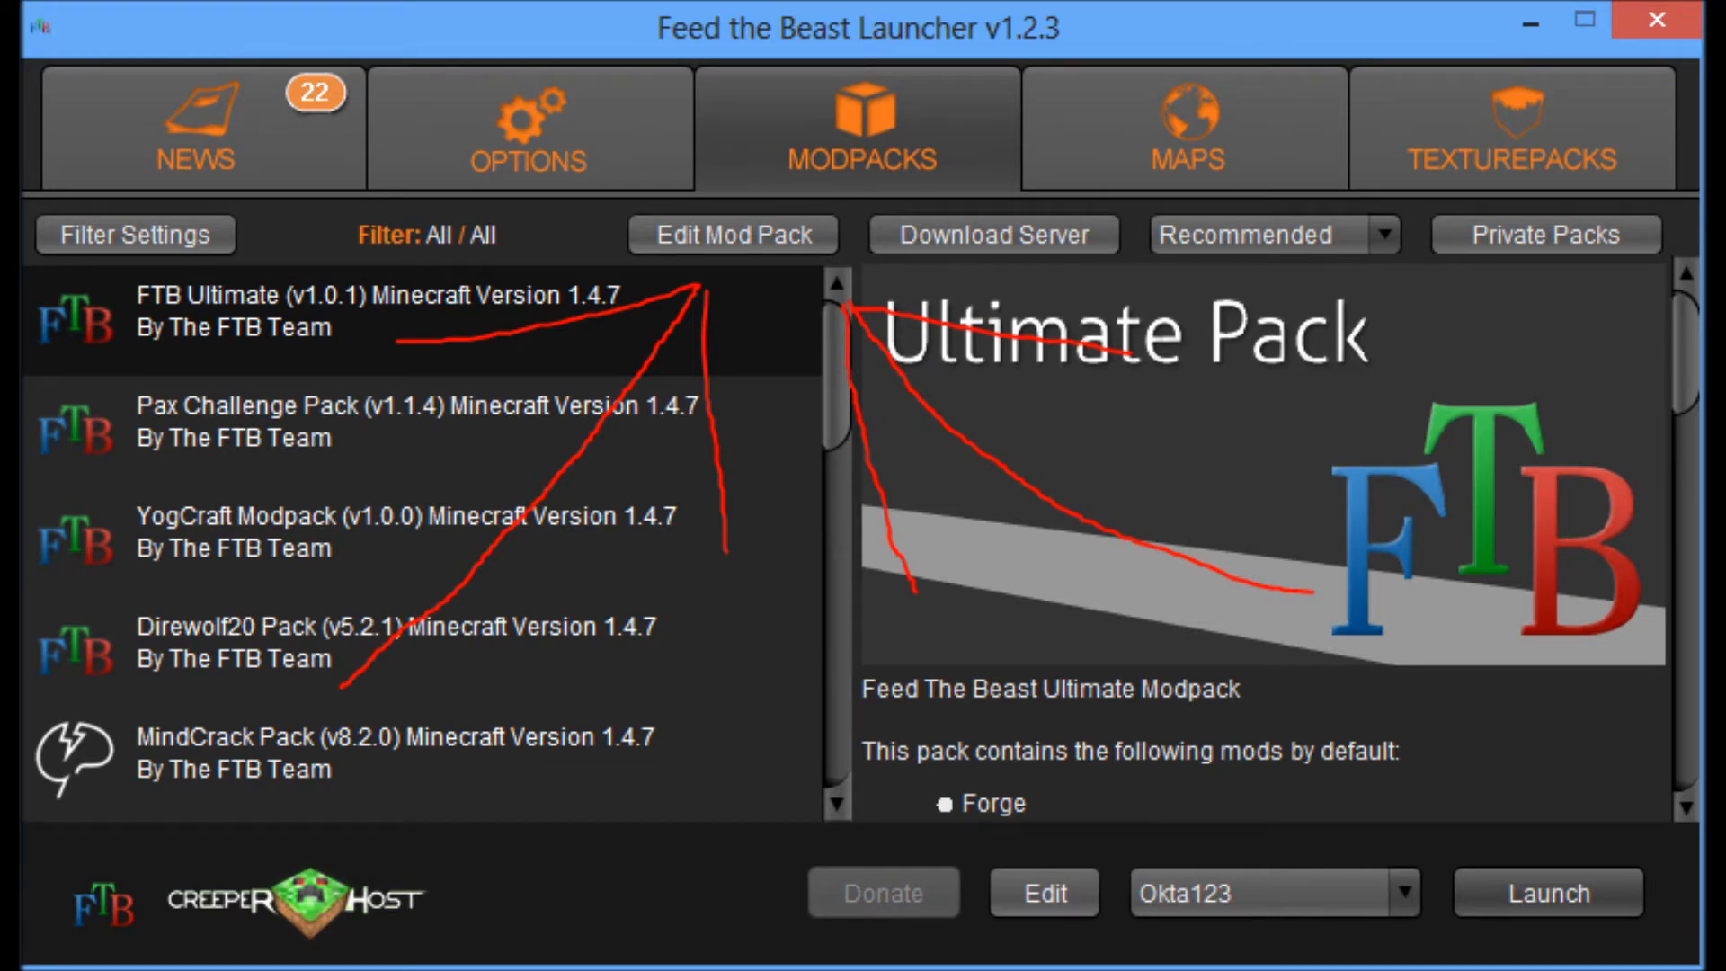
Edit the FTB Ultimate mod pack and start adding a new JarMods entry
left_click(731, 235)
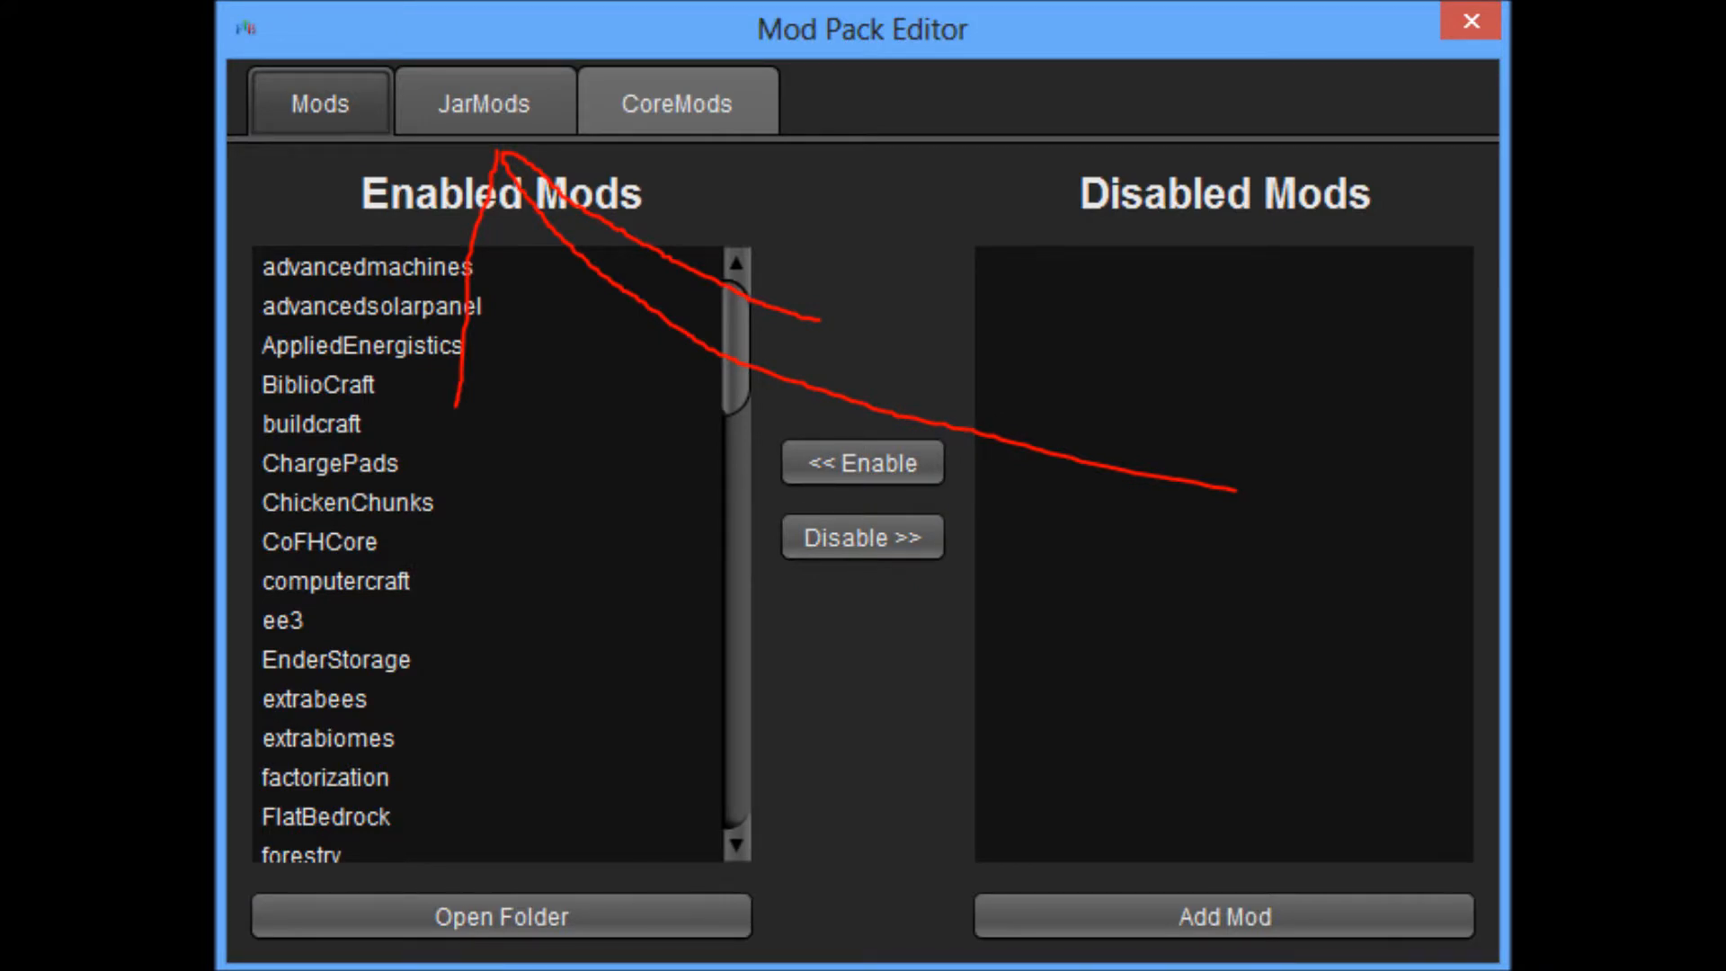
left_click(484, 98)
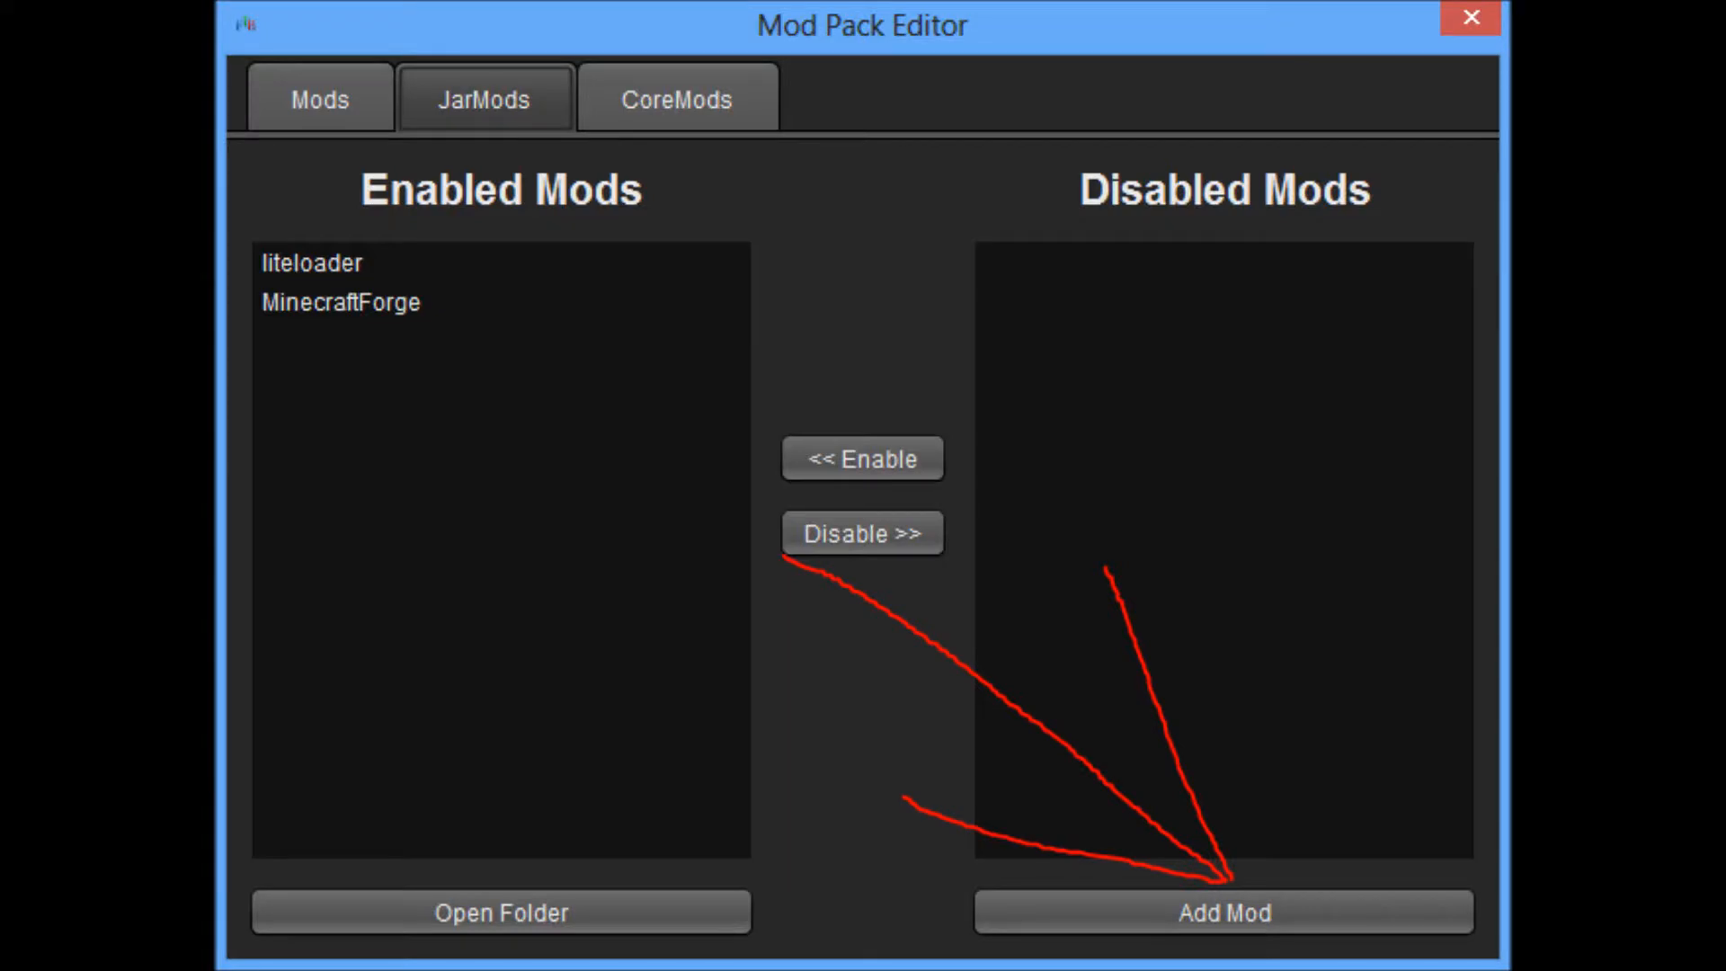
left_click(1222, 912)
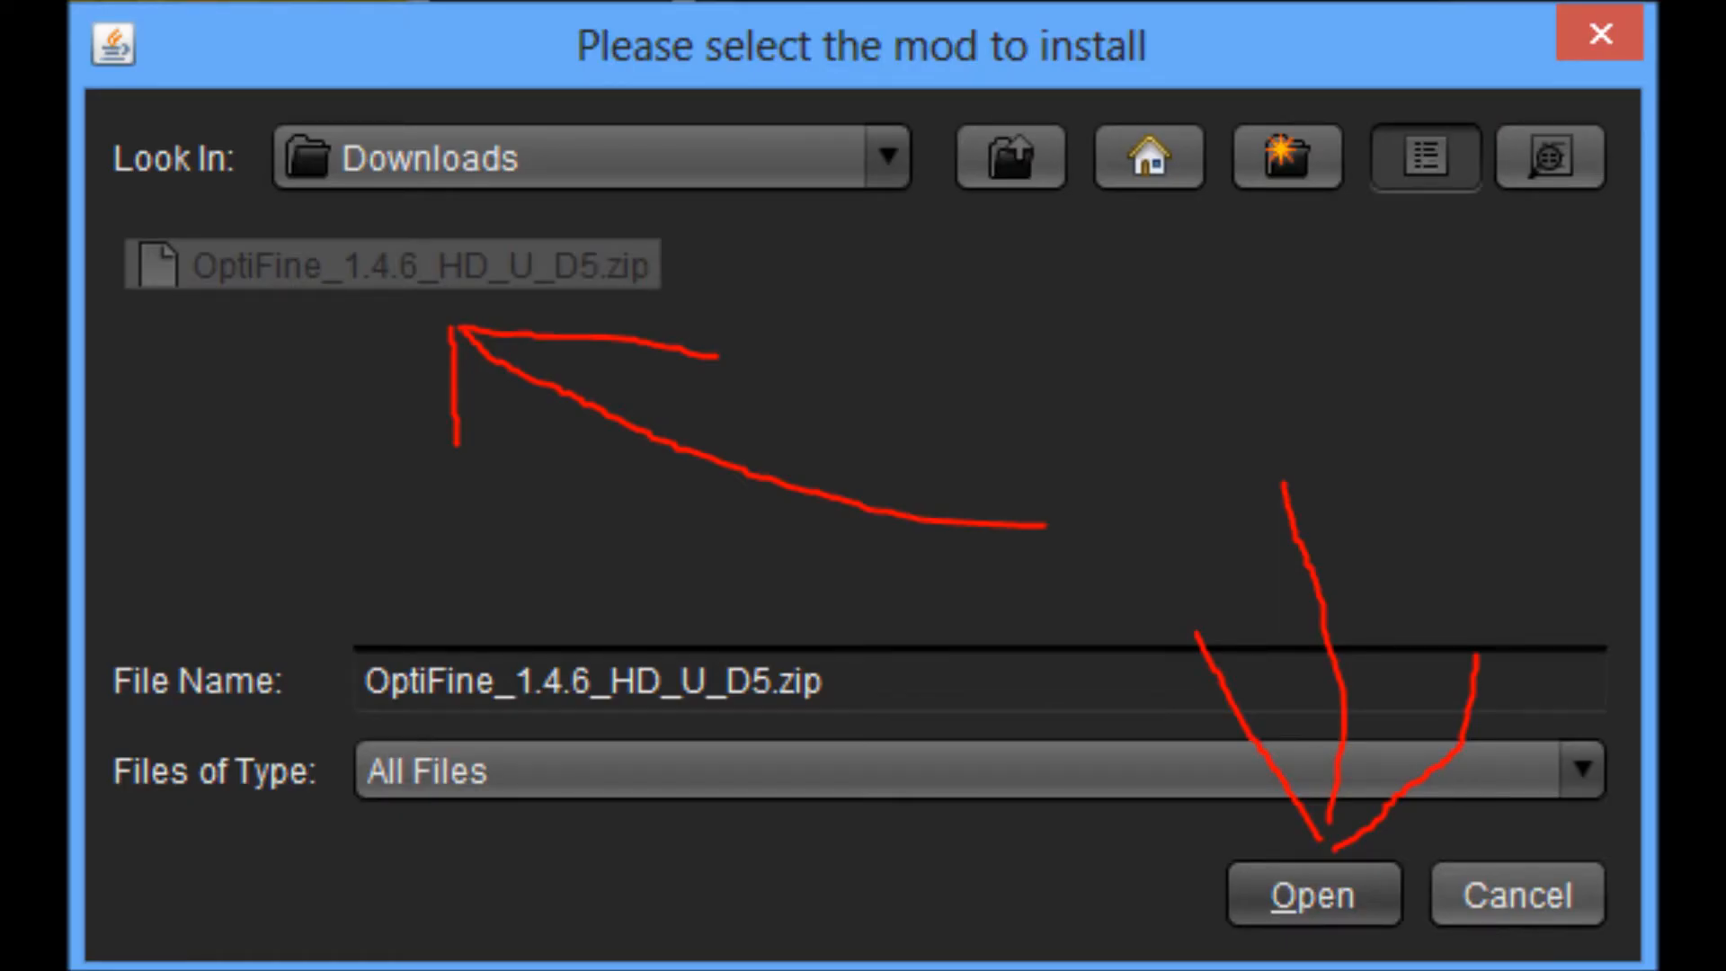
Add OptiFine_1.4.6_HD_U_D5.zip from Downloads as a jar mod
left_click(1310, 893)
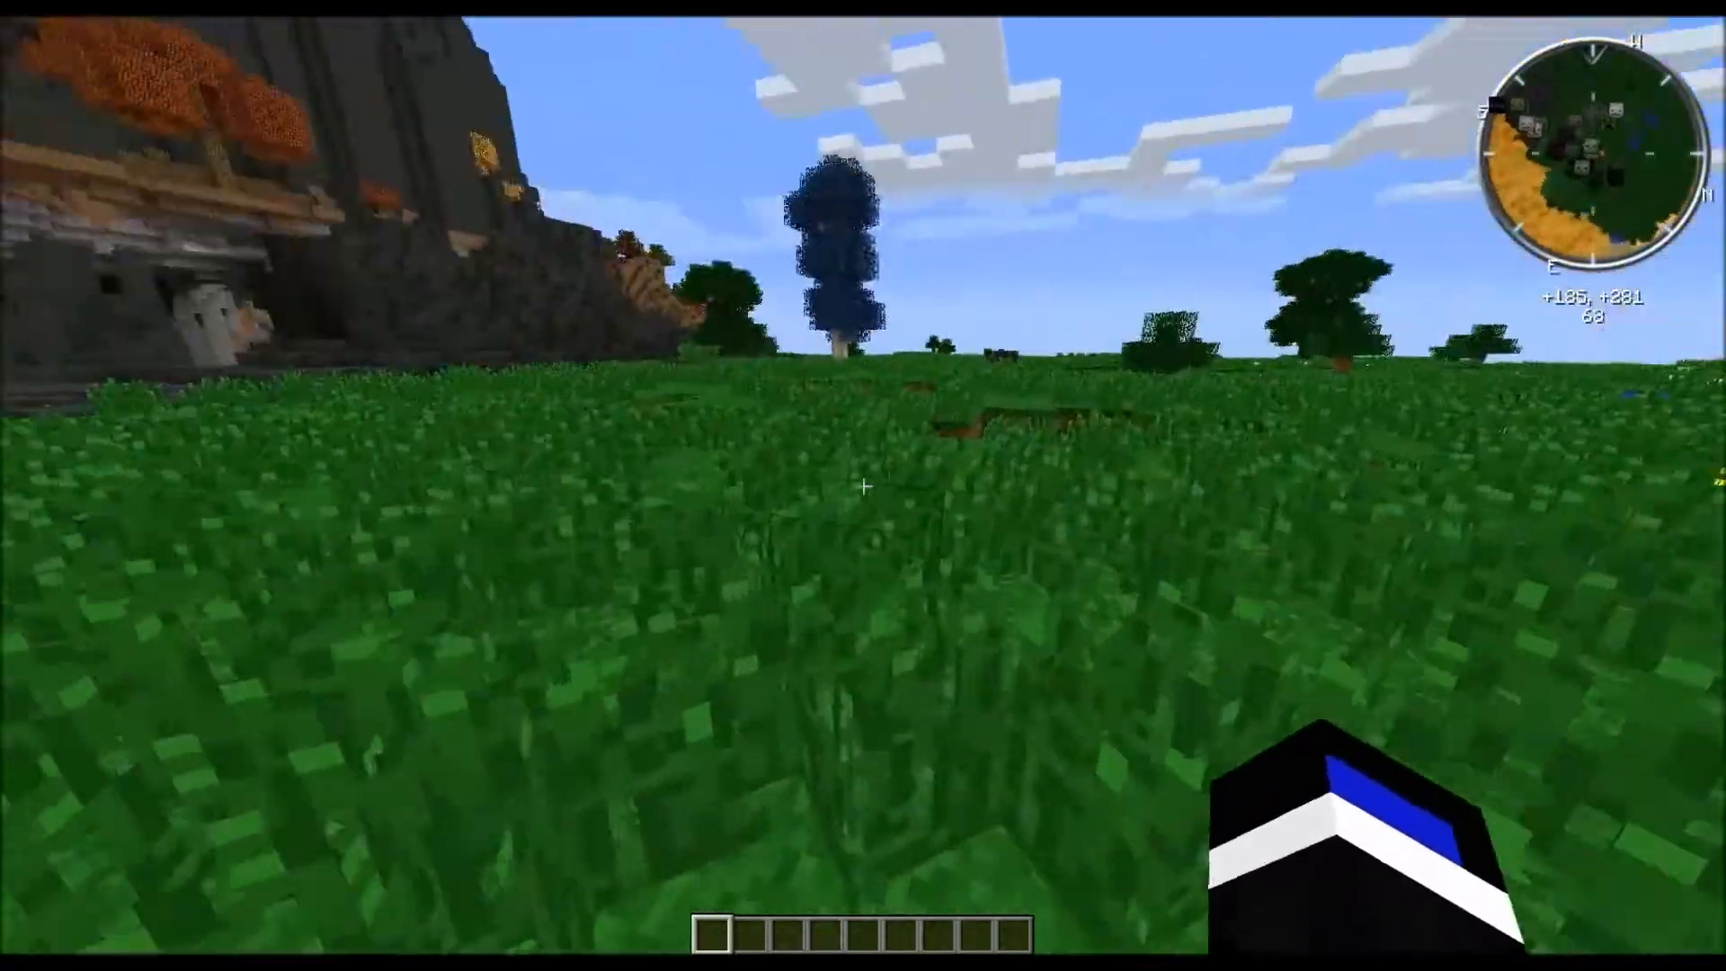
mouse_move(863, 486)
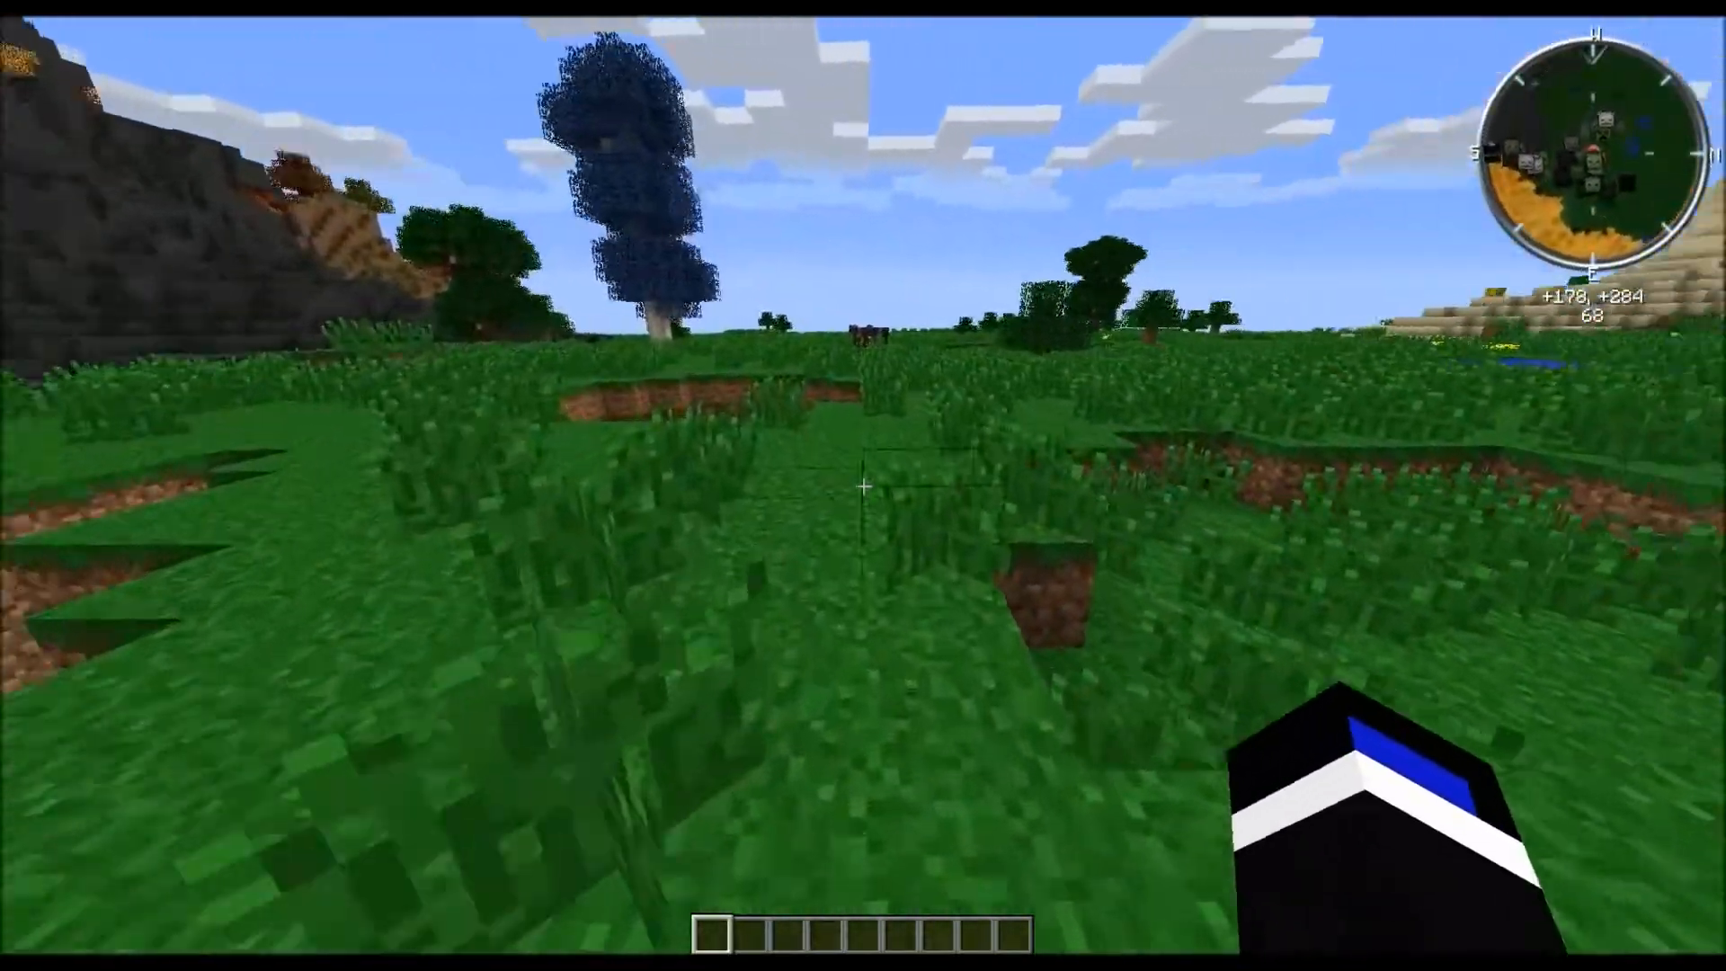
mouse_move(863, 486)
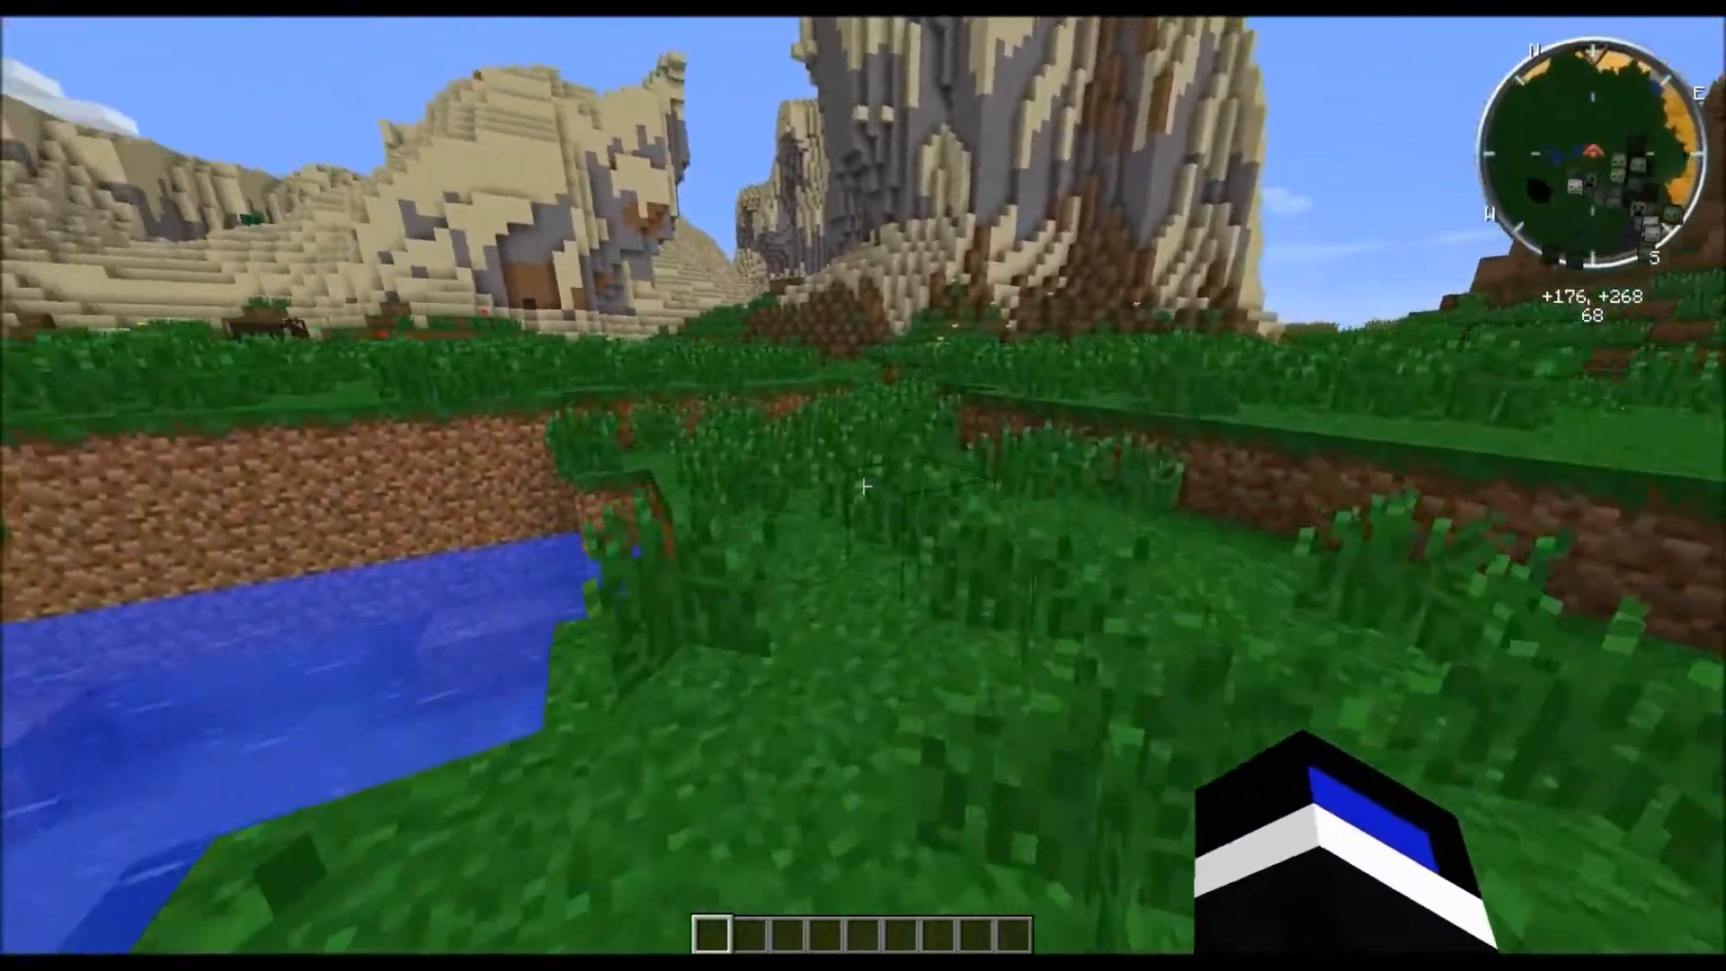
mouse_move(863, 485)
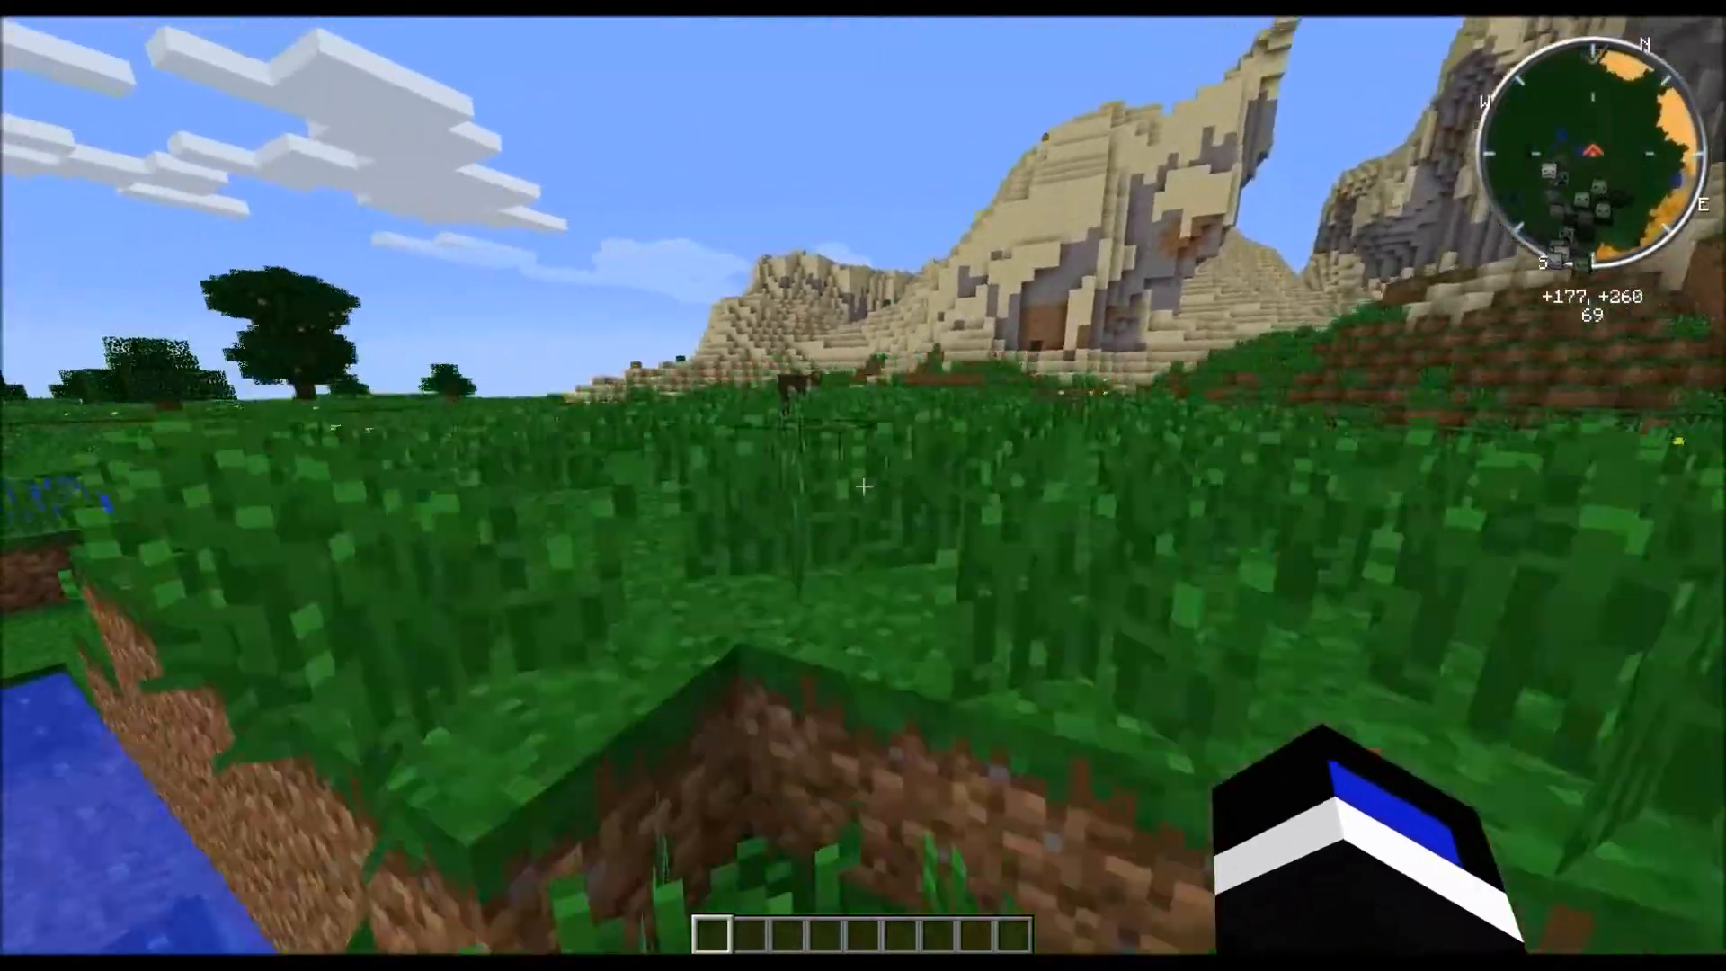
mouse_move(863, 485)
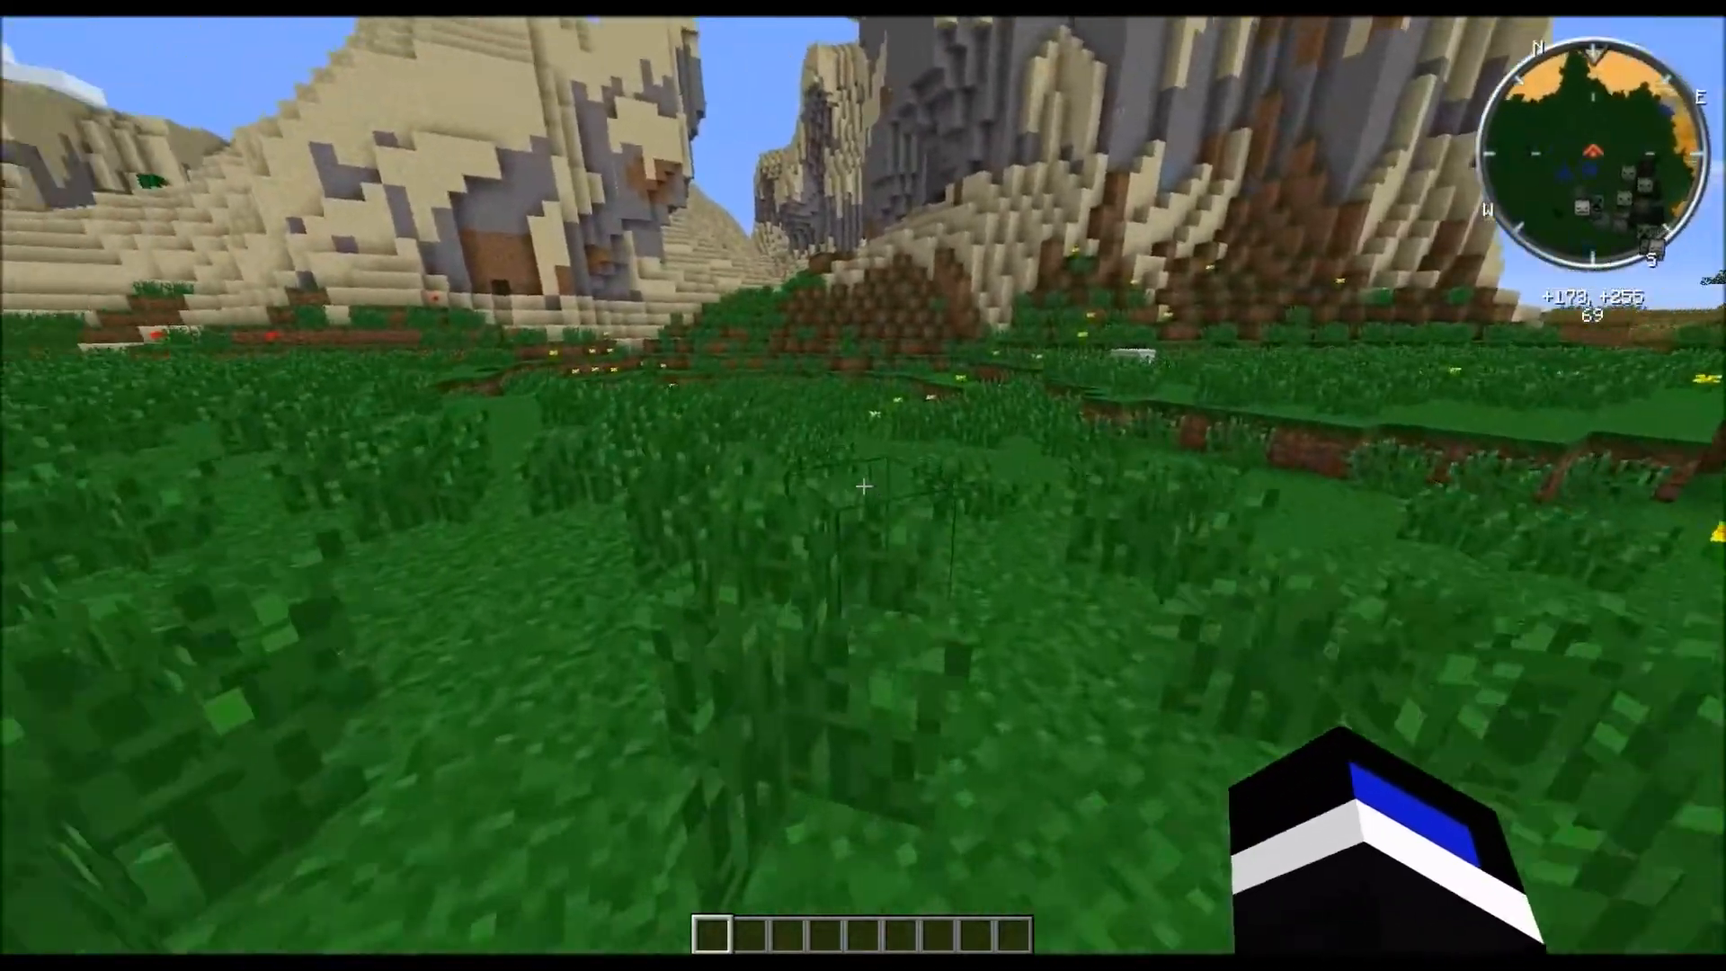